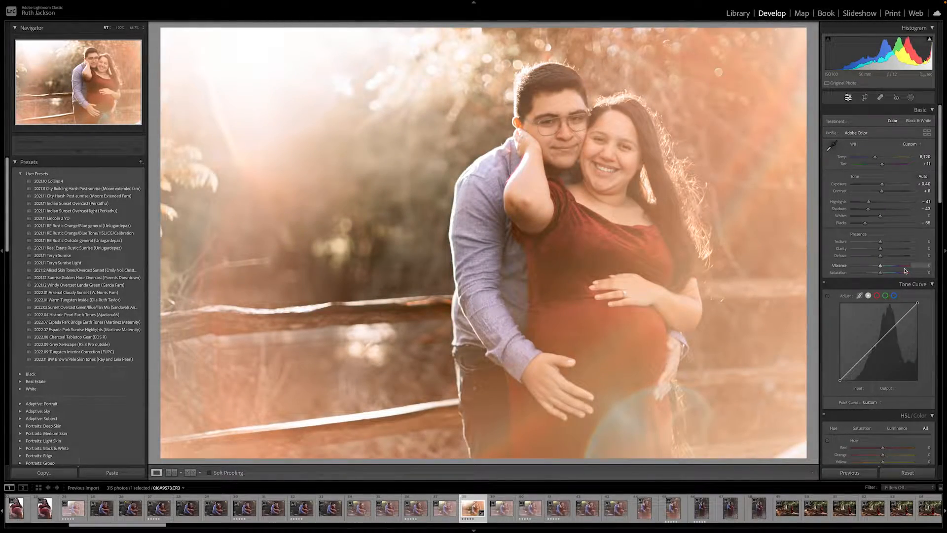
- Toggle the maternity photo to its unedited original with backslash and back to the warm edit
key("\\")
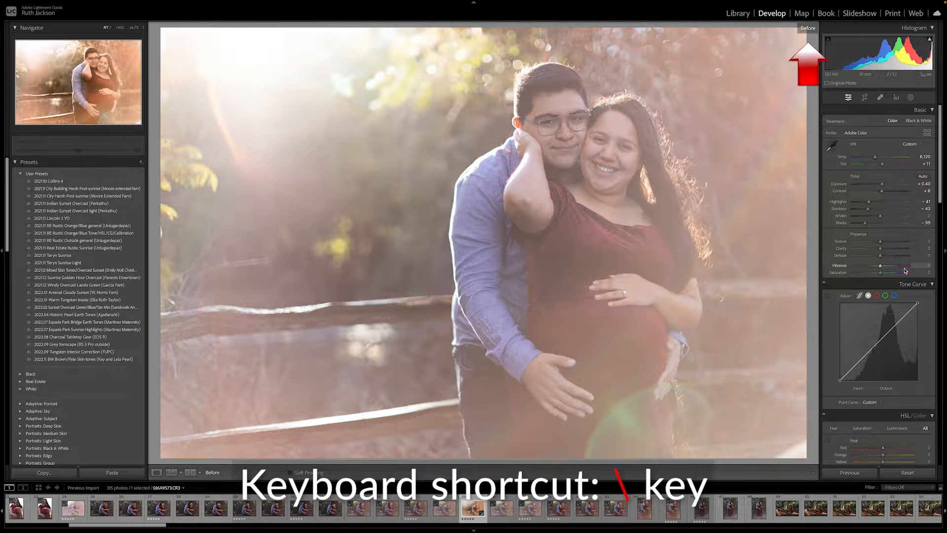
key("\\")
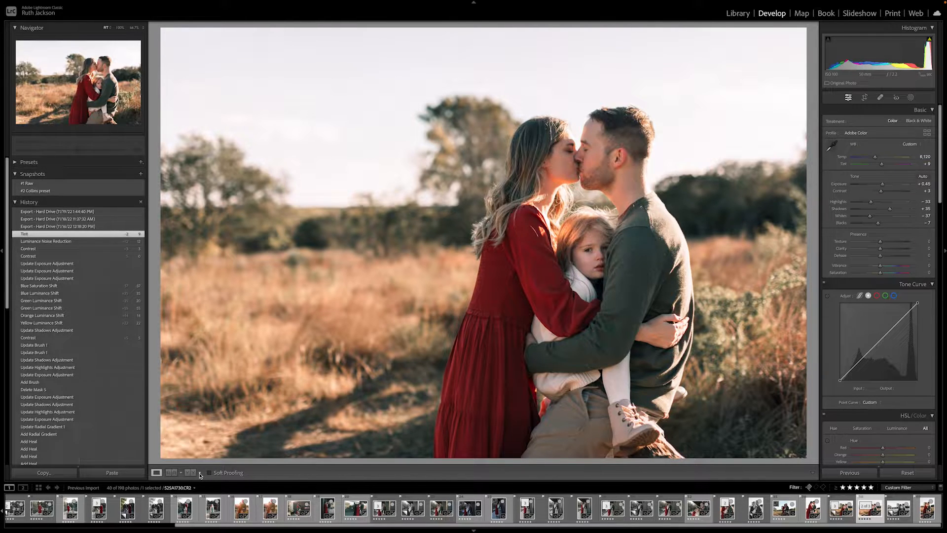
- Compare the family field photo with its original side by side, as a left/right split, and stacked top/bottom
left_click(191, 472)
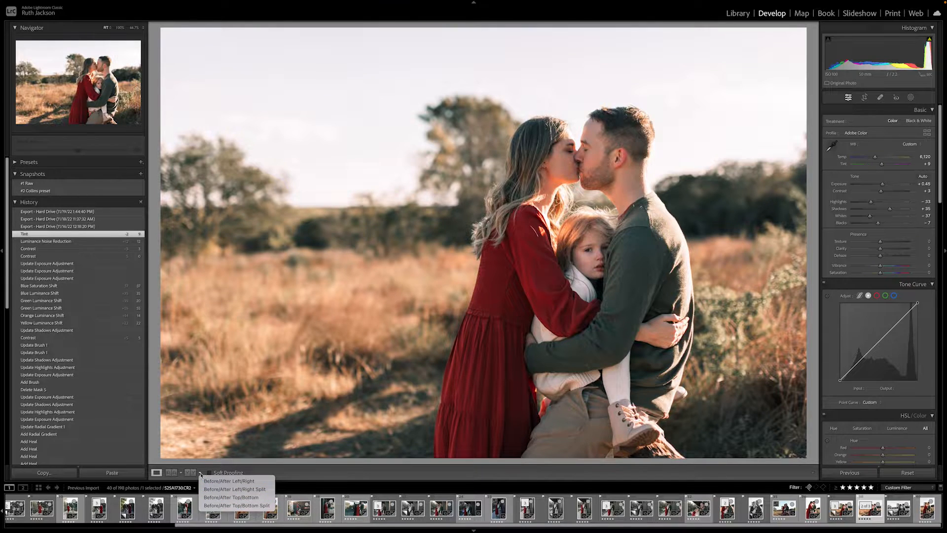
left_click(190, 476)
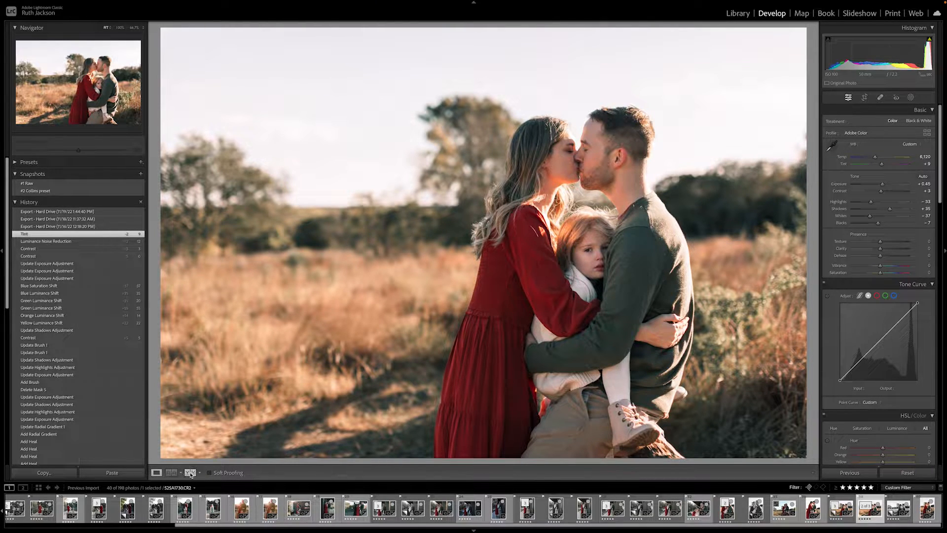
key("y")
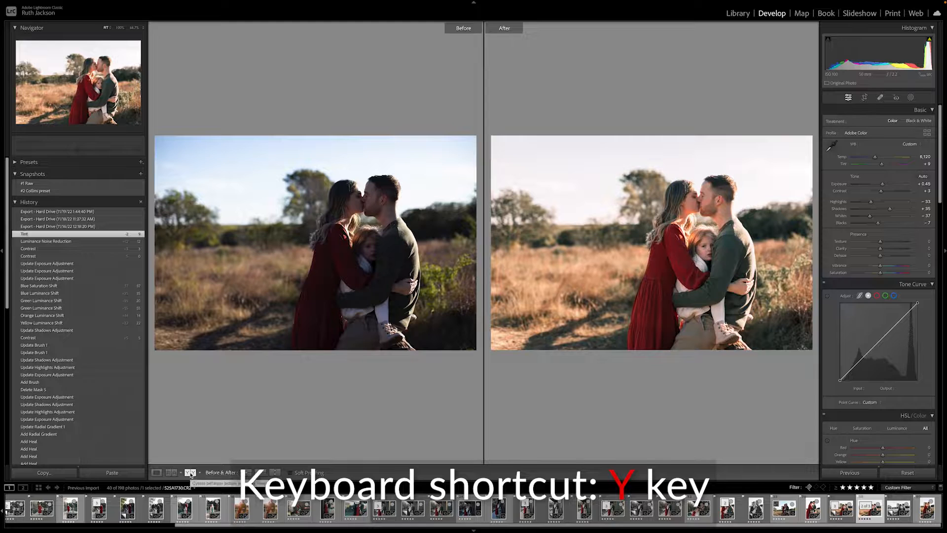
key("y")
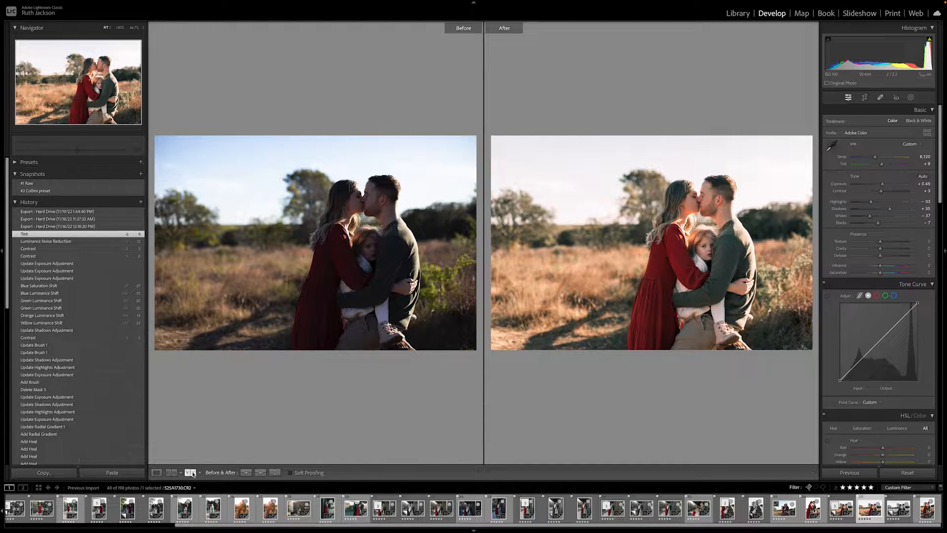
key("alt+y")
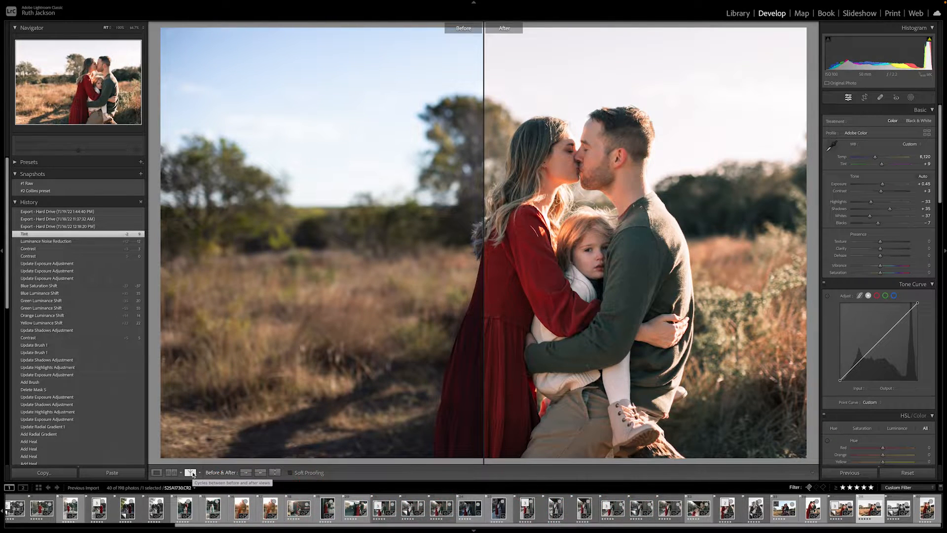
key("shift+y")
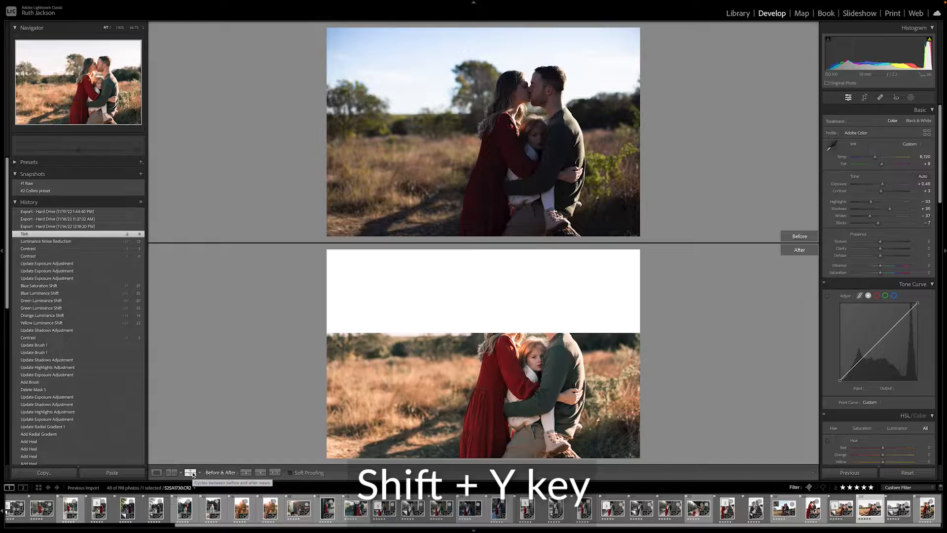
key("shift+y")
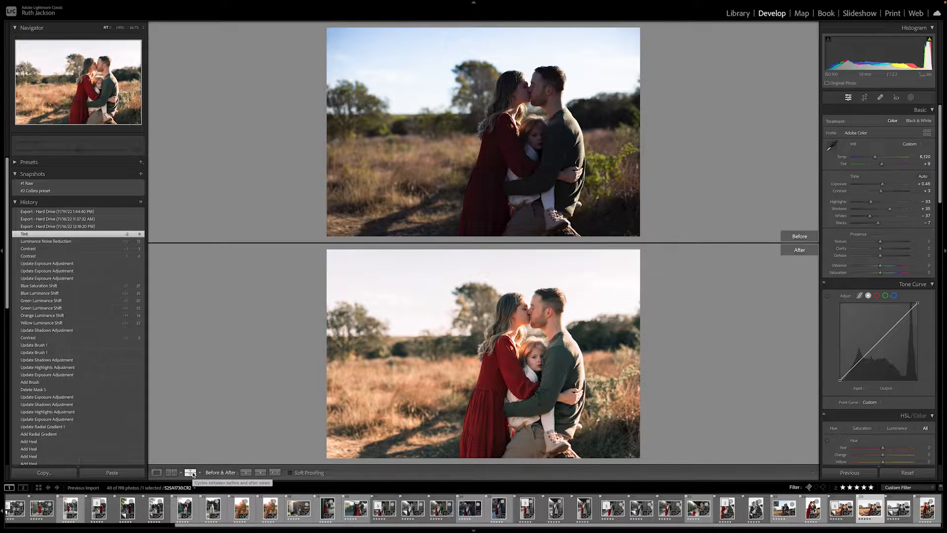
- Show the top/bottom split, go back to side by side, and return to the single edited view
left_click(189, 473)
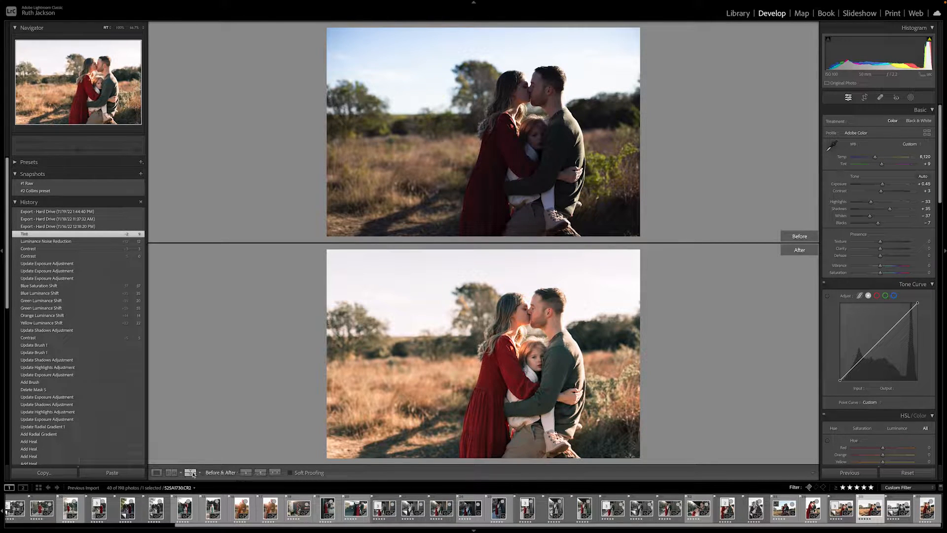
key("alt+y")
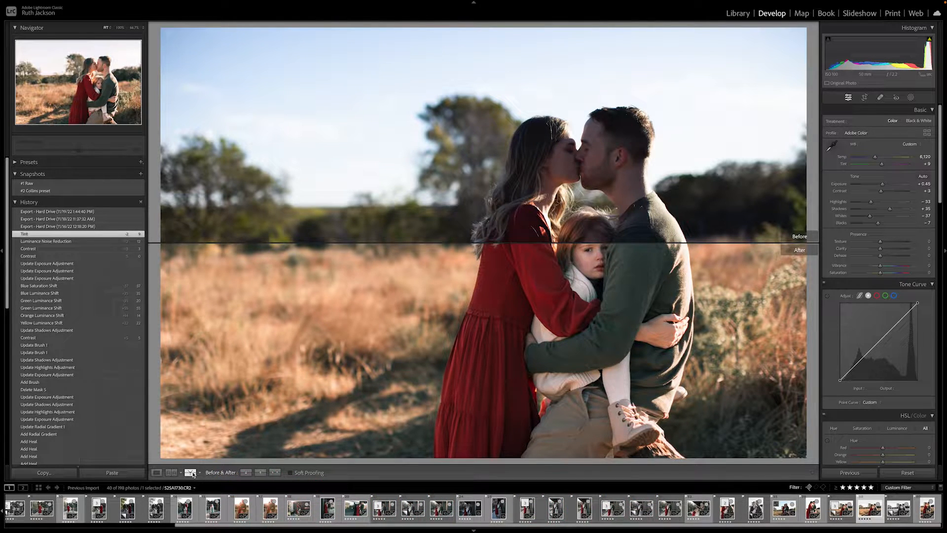
left_click(190, 473)
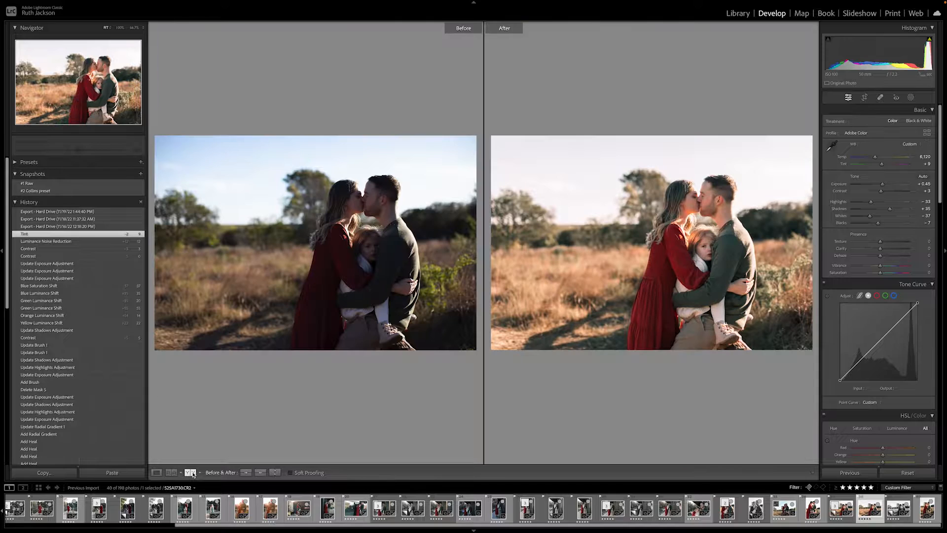
left_click(156, 473)
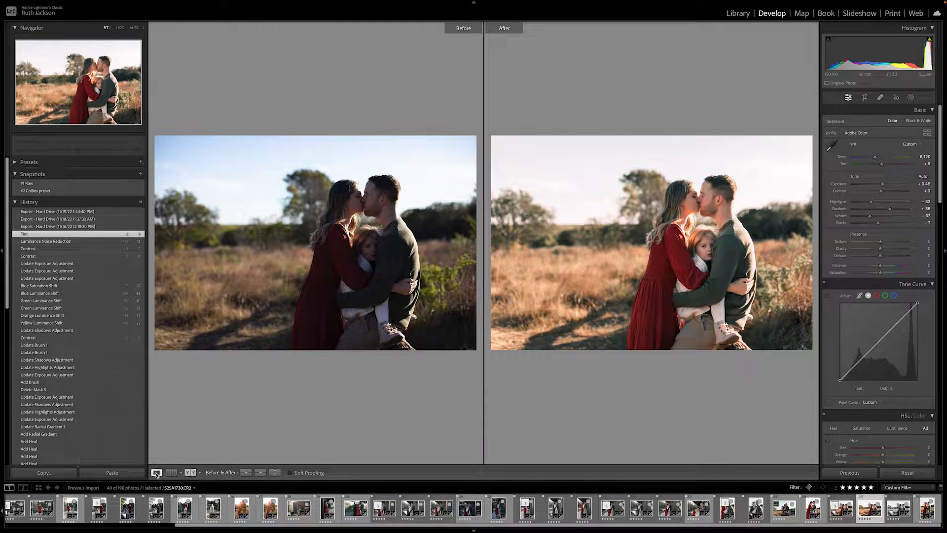
left_click(156, 472)
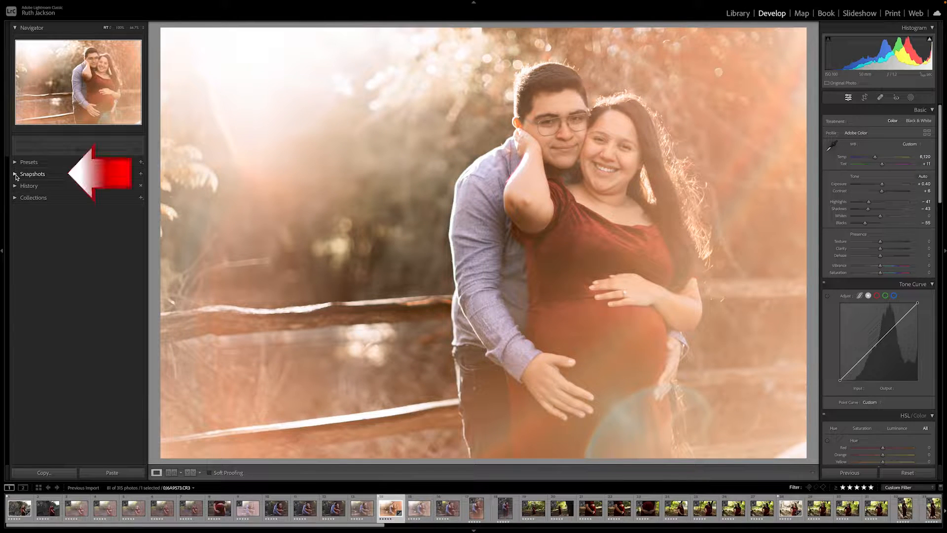
- Start a new snapshot named '#6' in the Snapshots panel and cancel it, keeping the five existing ones
left_click(15, 173)
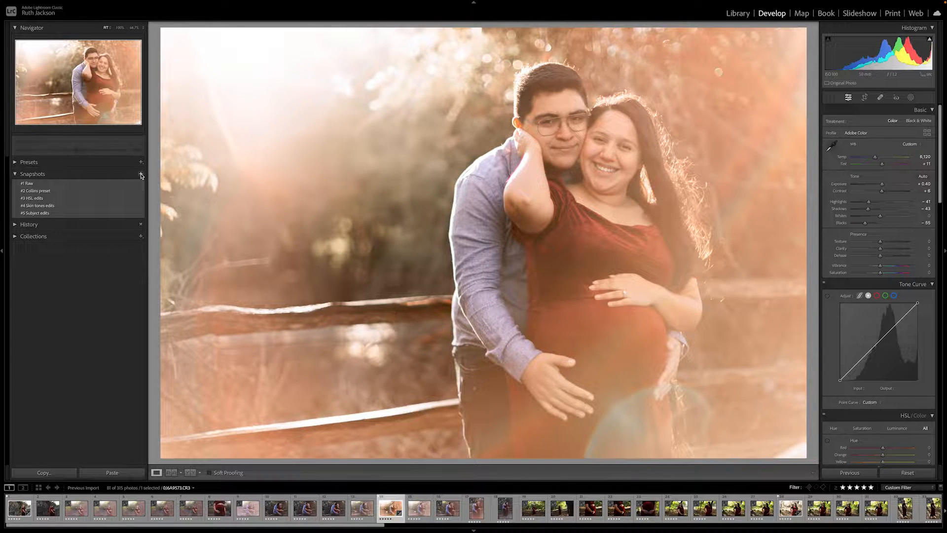
left_click(141, 174)
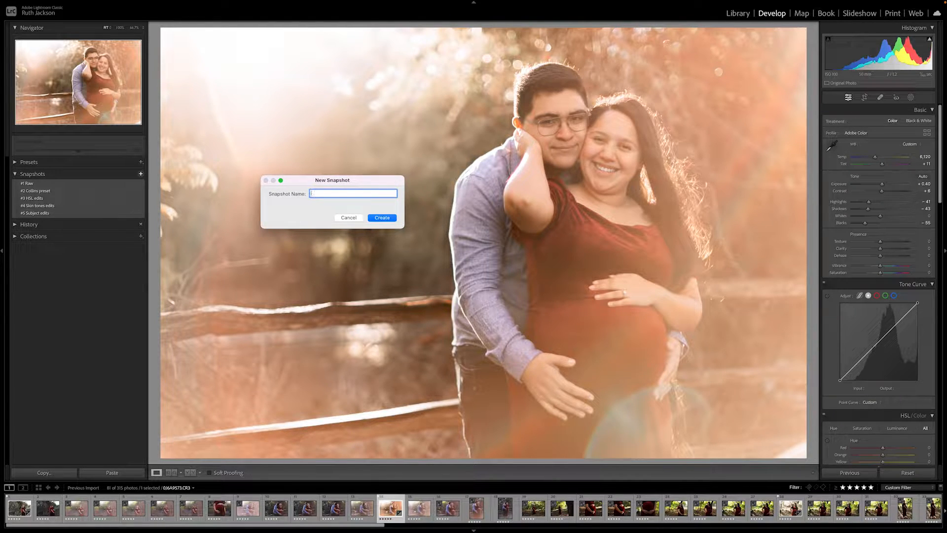
type("#6 Etc")
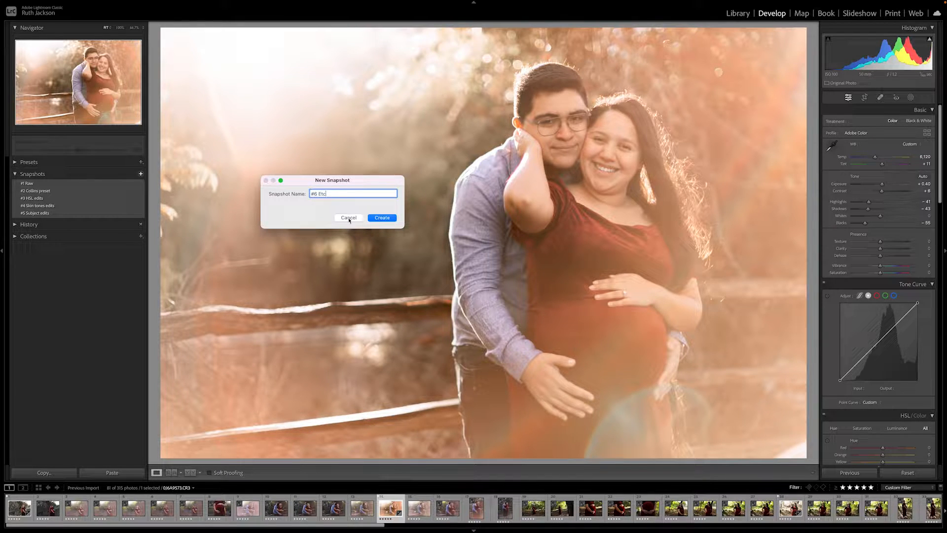
left_click(349, 217)
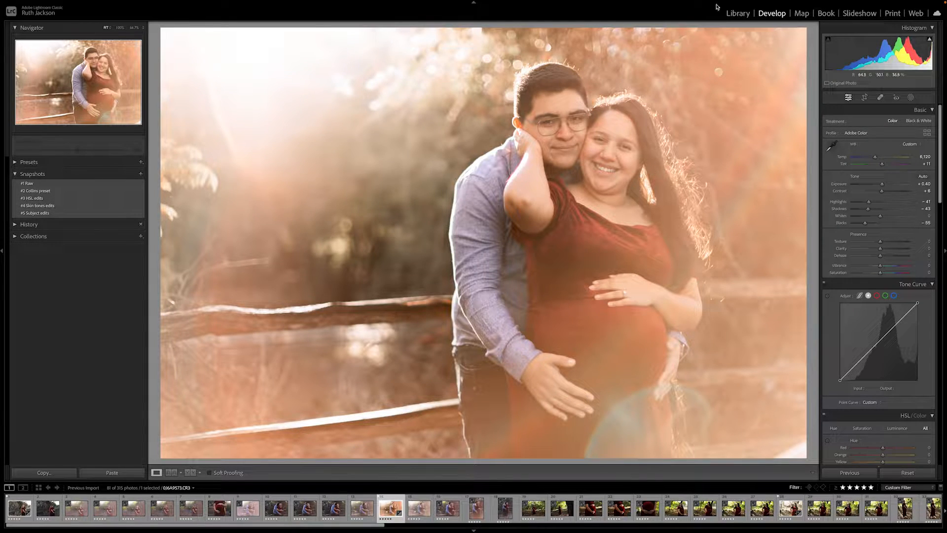
- Step the maternity photo through the #2 Collins preset, #3 HSL edits and #4 Skin tones snapshots, ending on #2
left_click(36, 190)
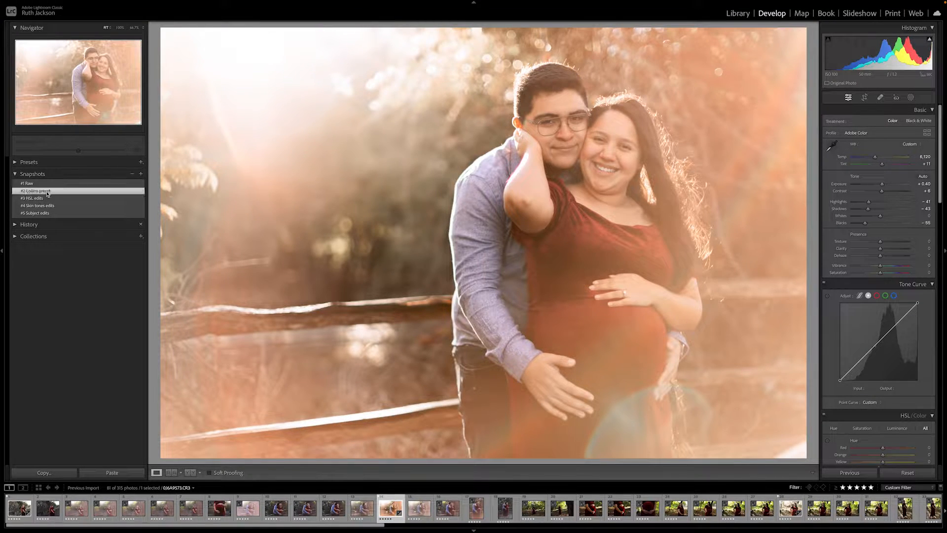
left_click(34, 199)
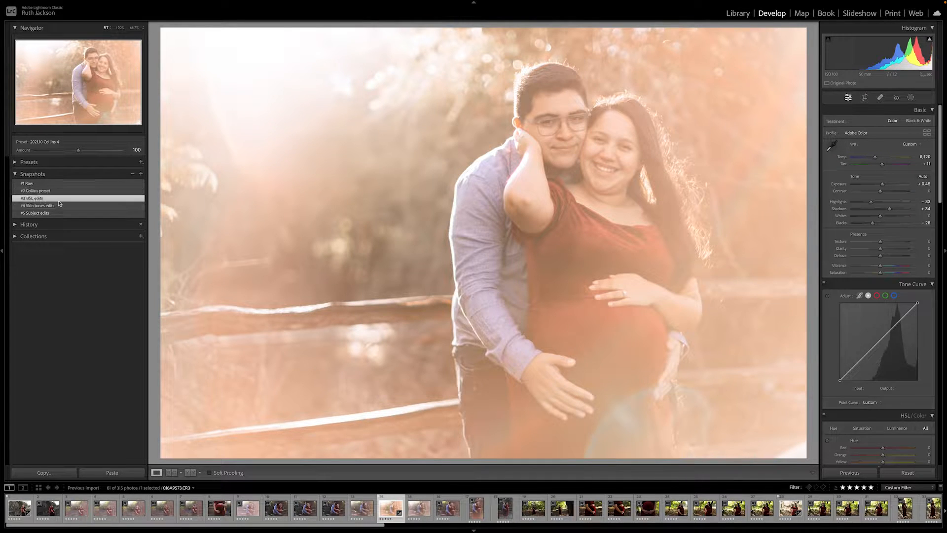
left_click(32, 199)
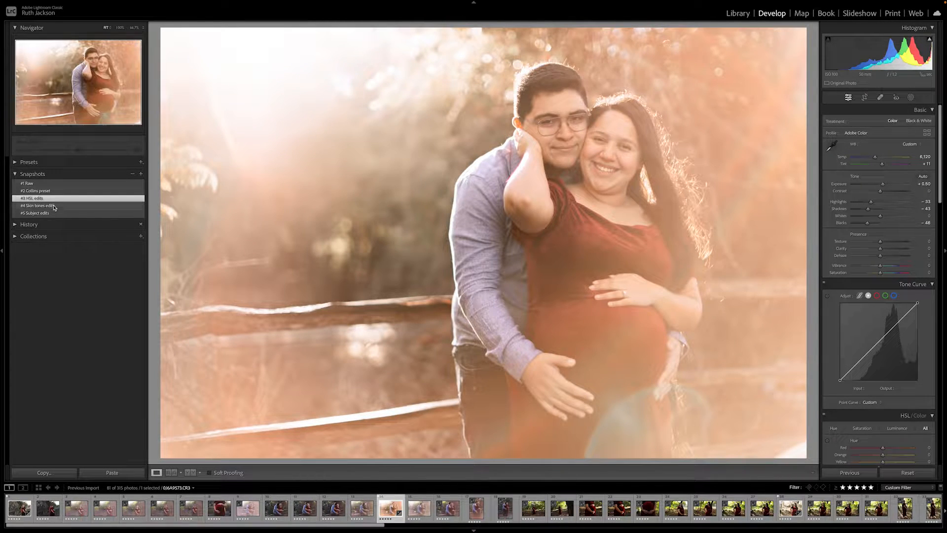
left_click(37, 205)
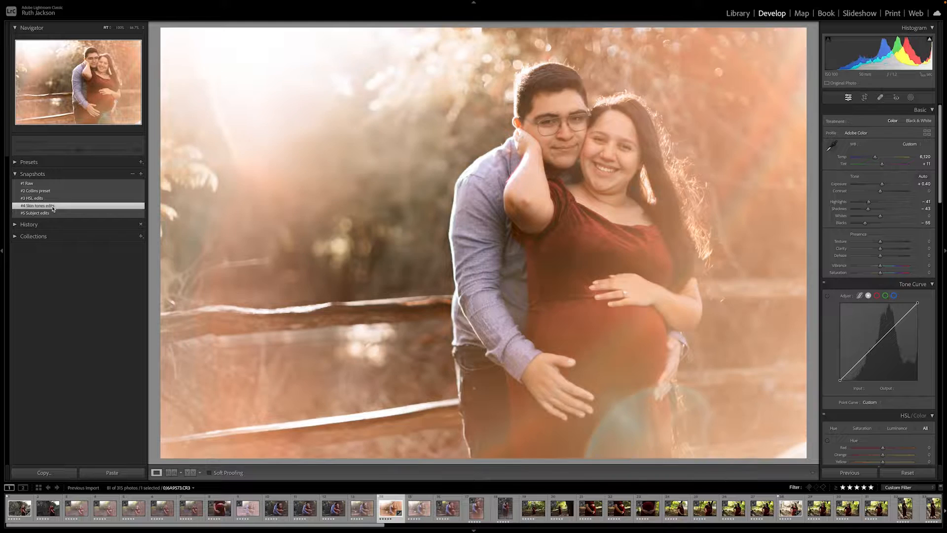
left_click(32, 198)
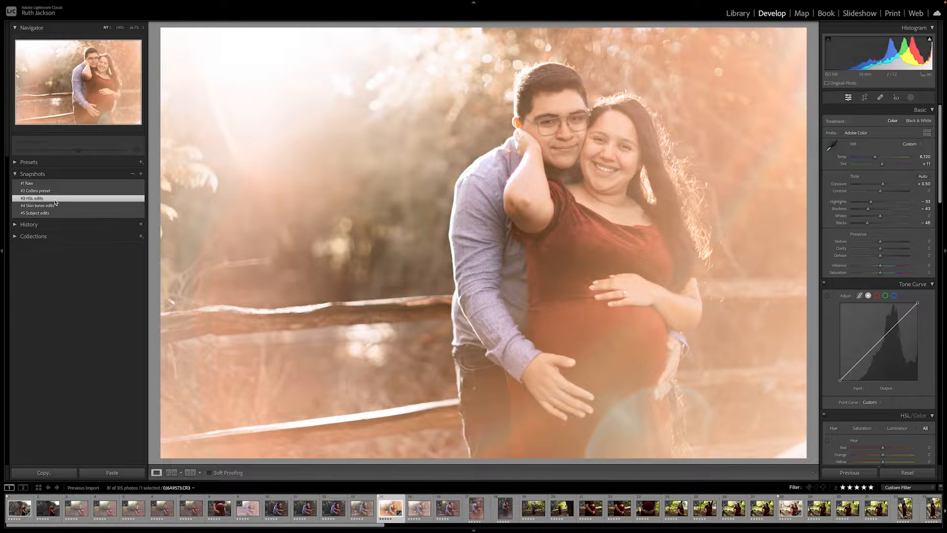
left_click(36, 191)
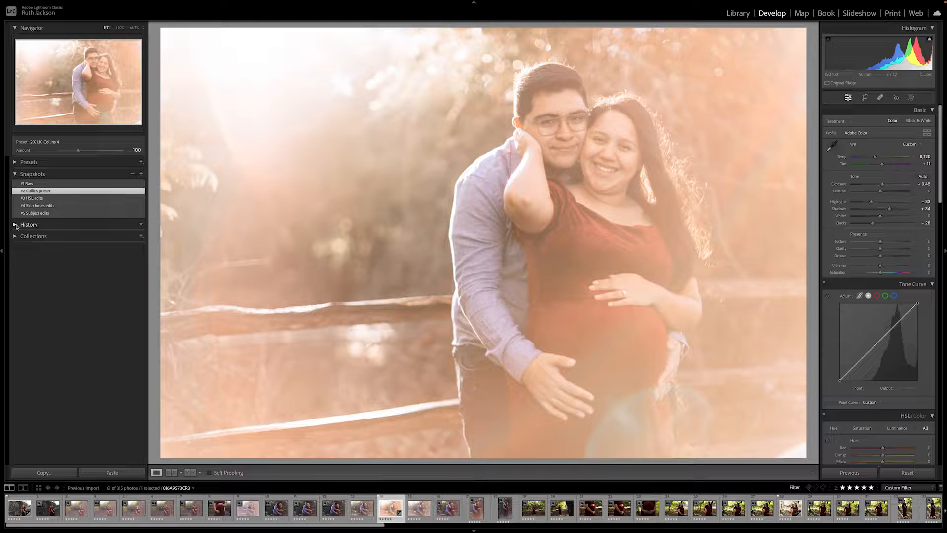
- Expand the History panel and bring up the options for an earlier history step
left_click(15, 225)
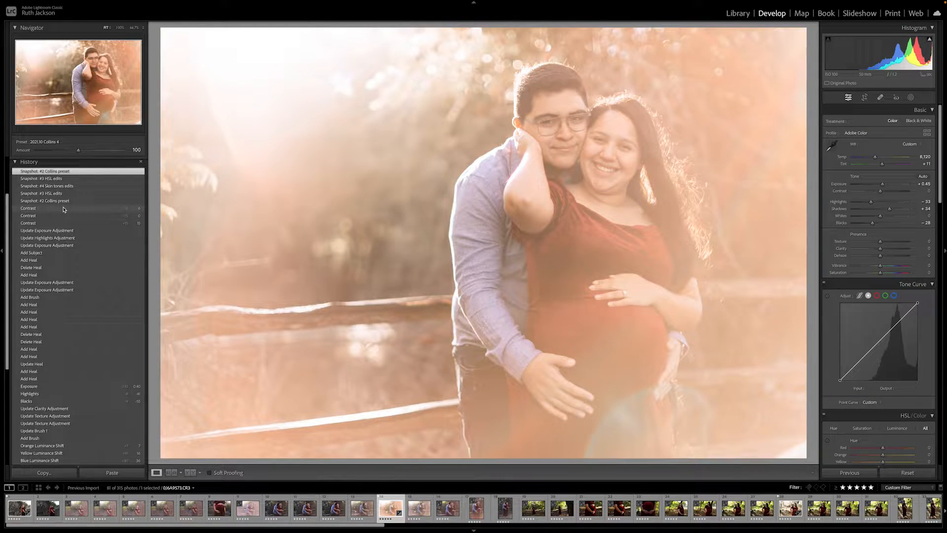
right_click(28, 208)
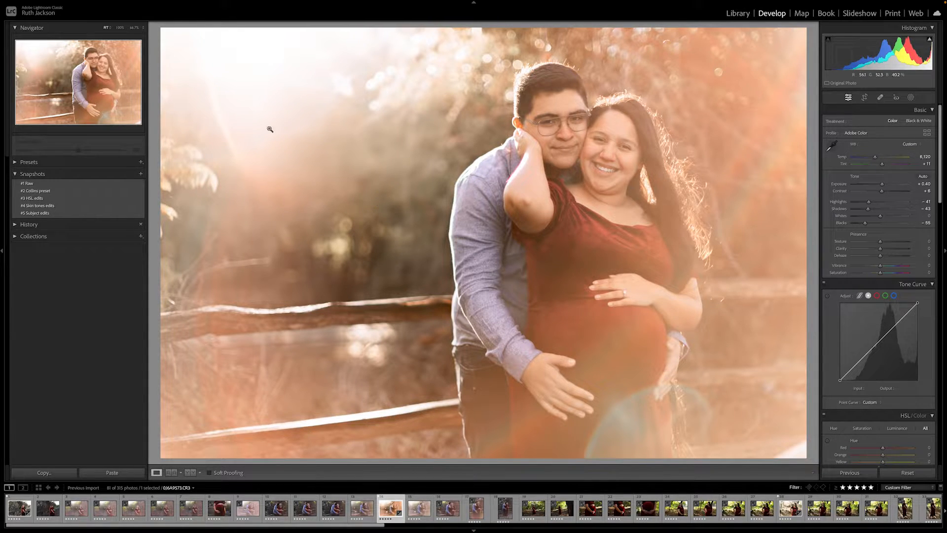
- From the edit history, start a snapshot from an earlier history step
left_click(14, 173)
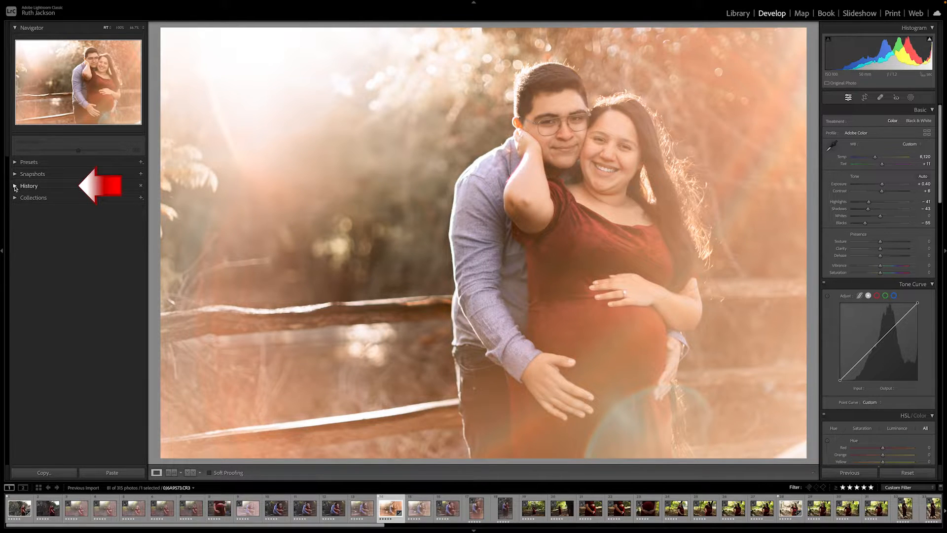
left_click(28, 185)
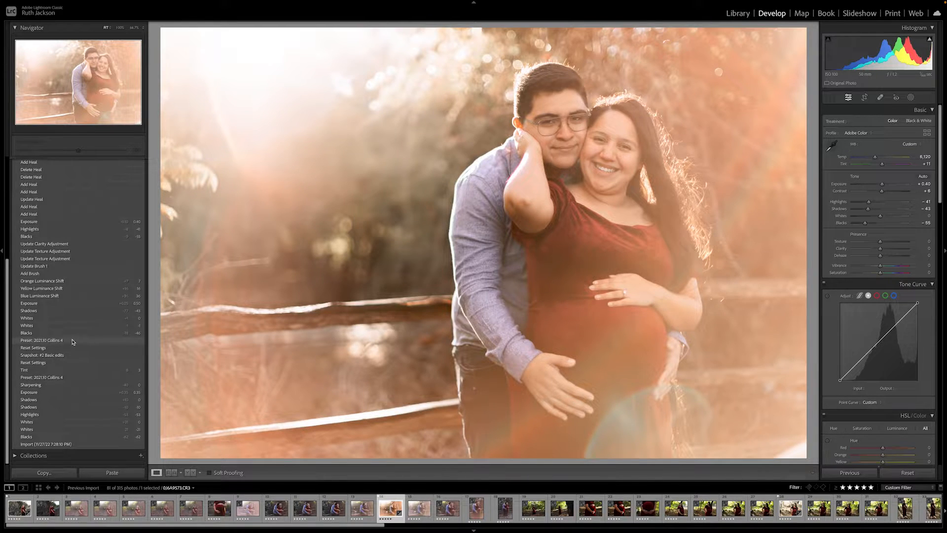
right_click(42, 340)
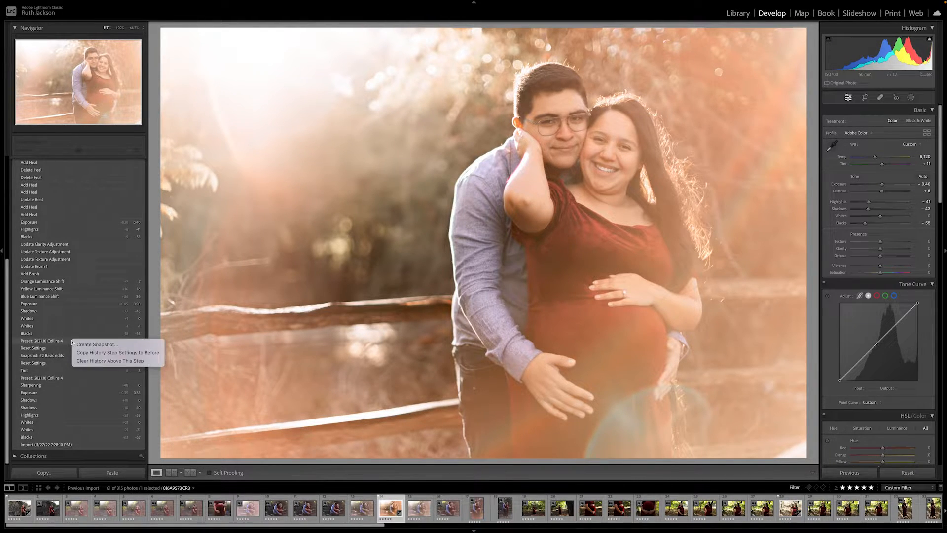
mouse_move(96, 344)
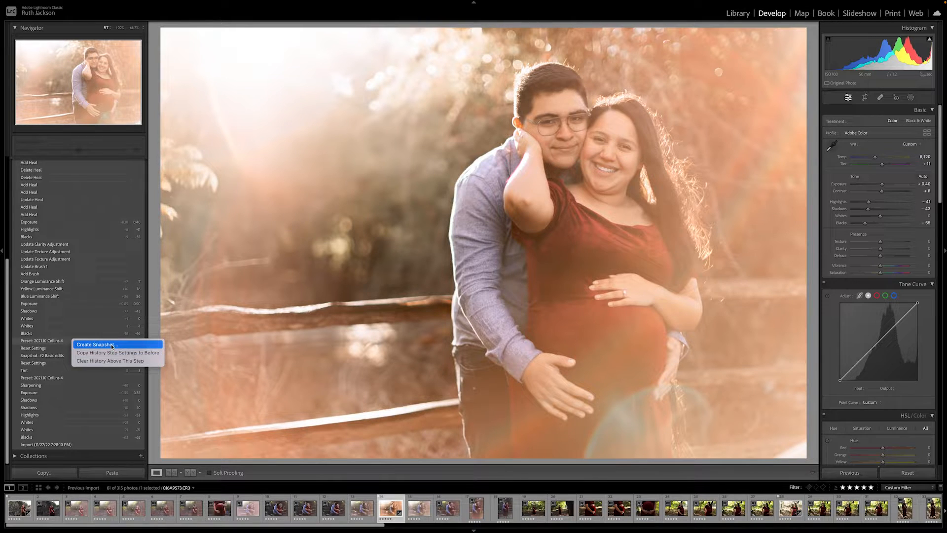
left_click(96, 344)
type("#")
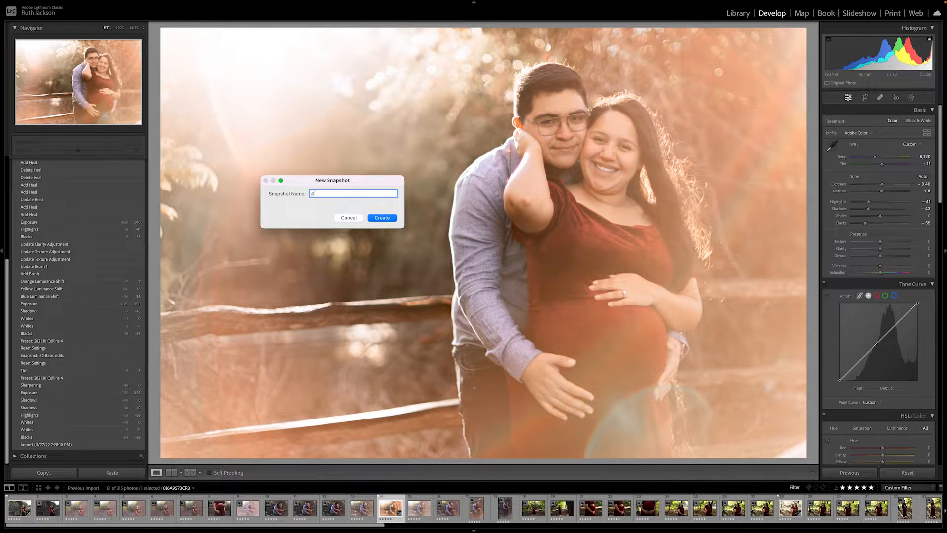
- Save the snapshot as '#7 Example edit' and show it in the snapshots list
type("7 Edt")
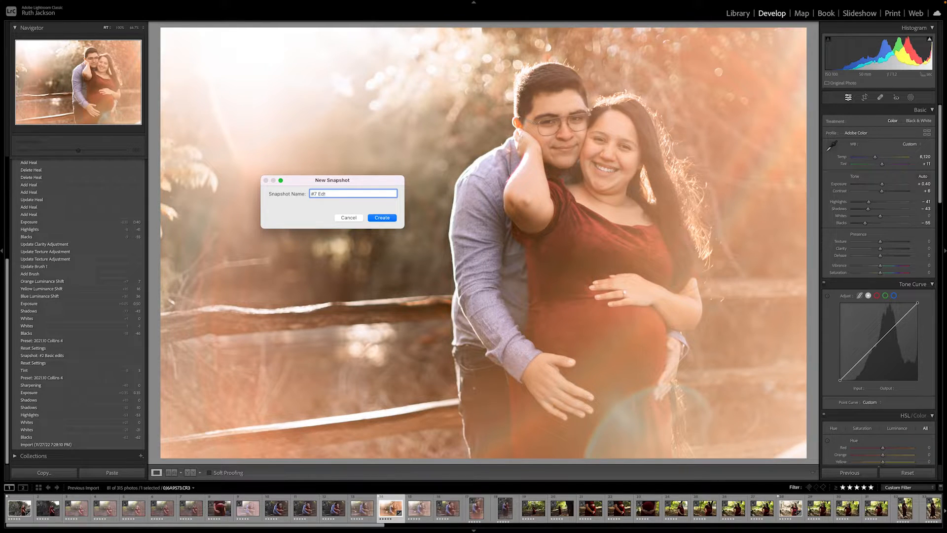
type("Example")
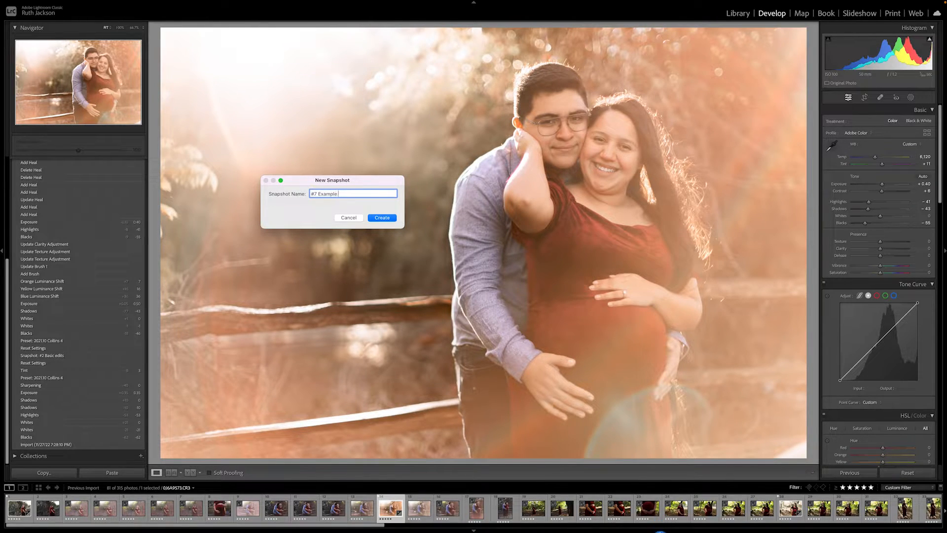
type("edit")
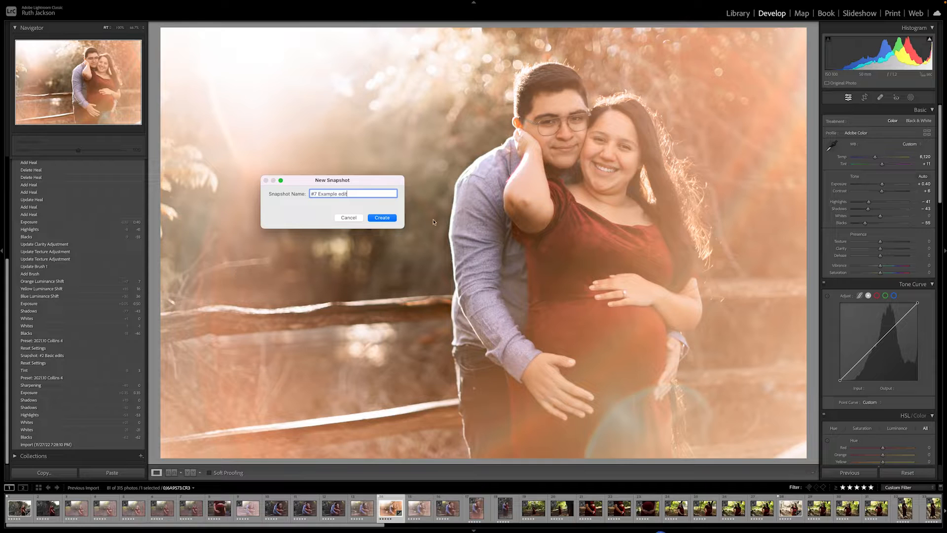
left_click(381, 217)
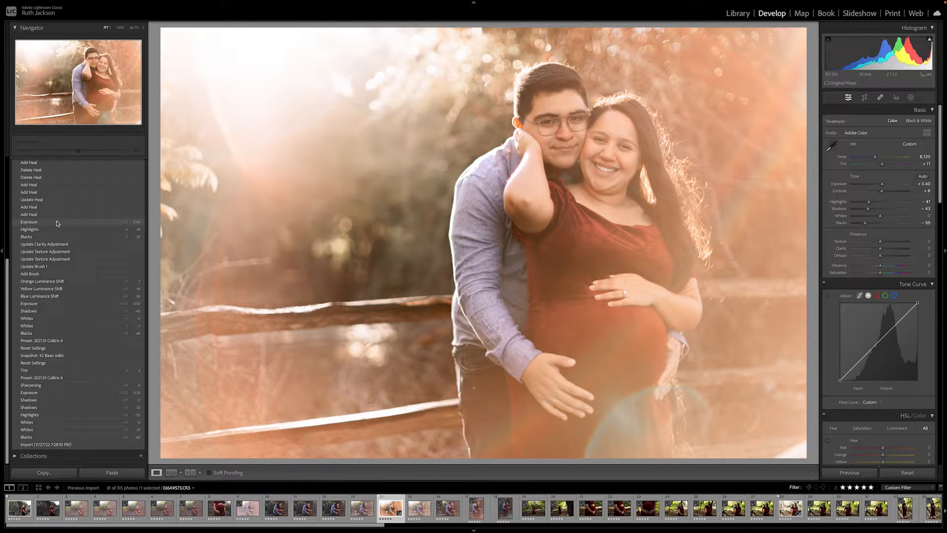
left_click(29, 185)
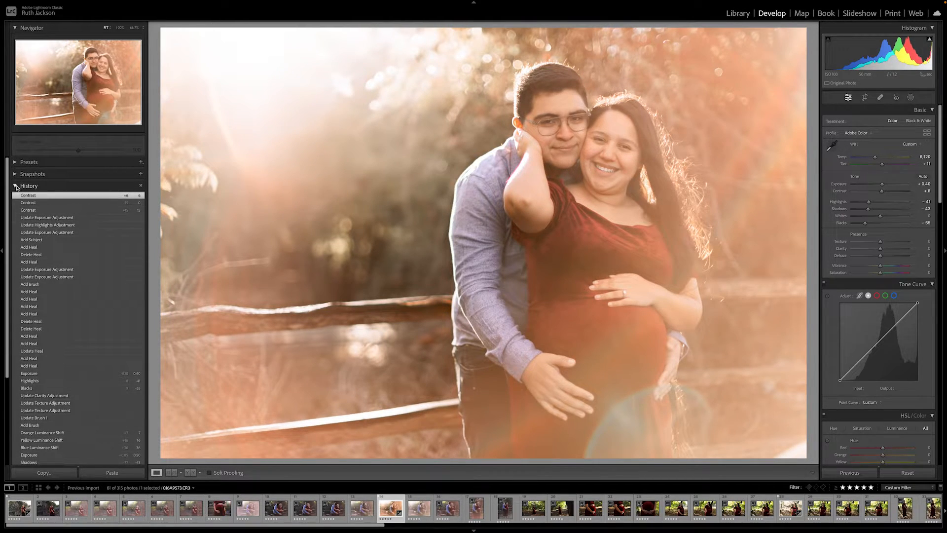
left_click(33, 173)
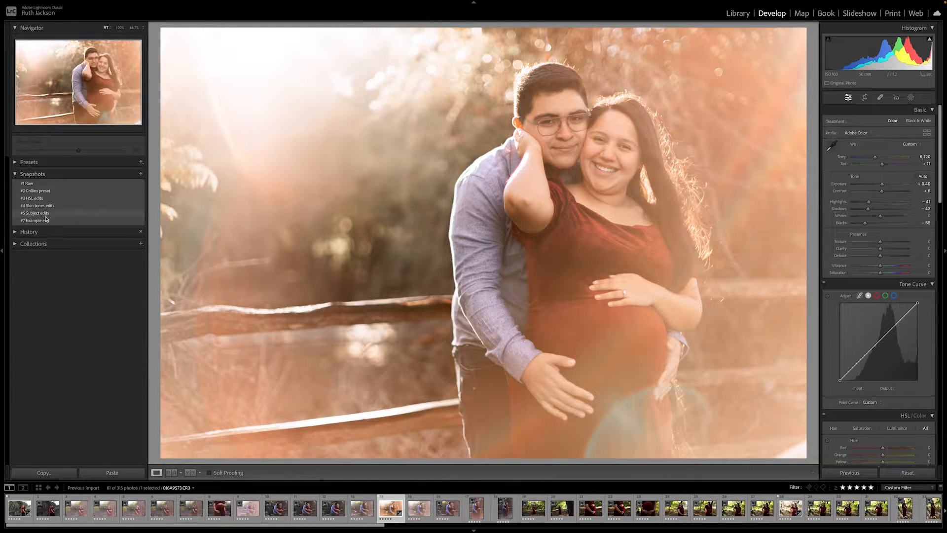
right_click(35, 220)
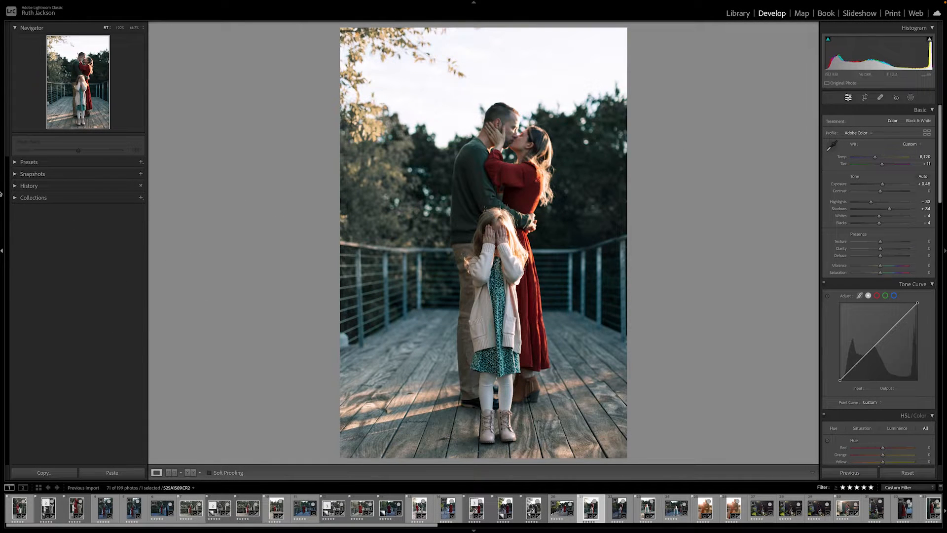
- Expand the history and show the kissing-couple photo as a before/after side-by-side comparison
left_click(29, 185)
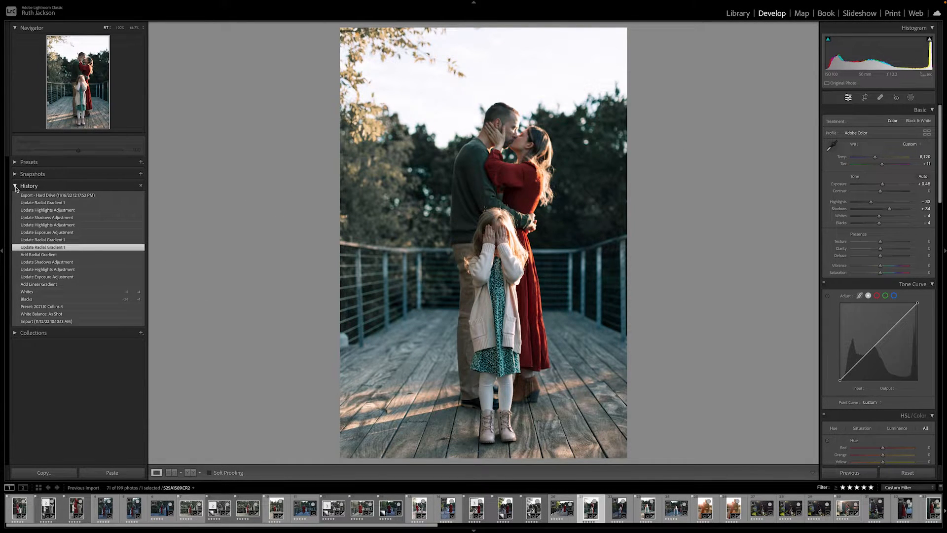
left_click(170, 473)
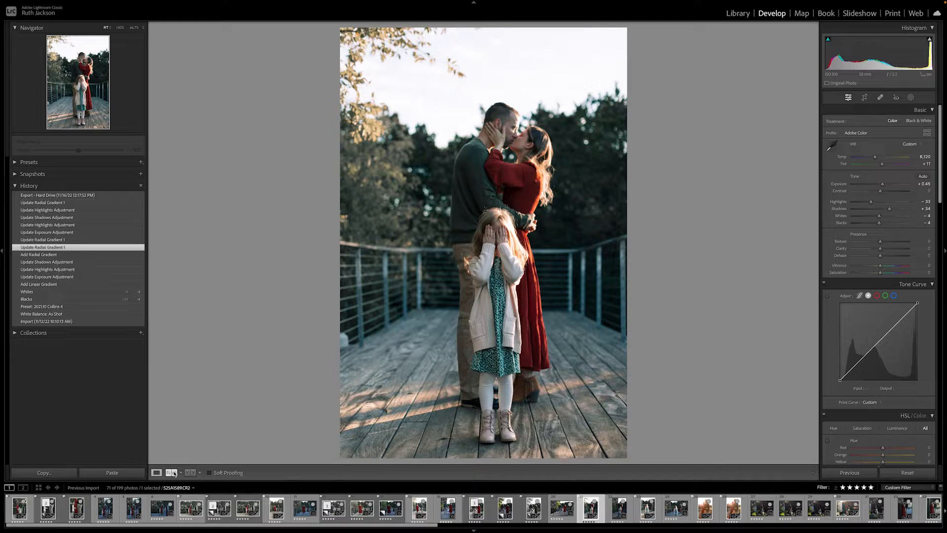
left_click(190, 473)
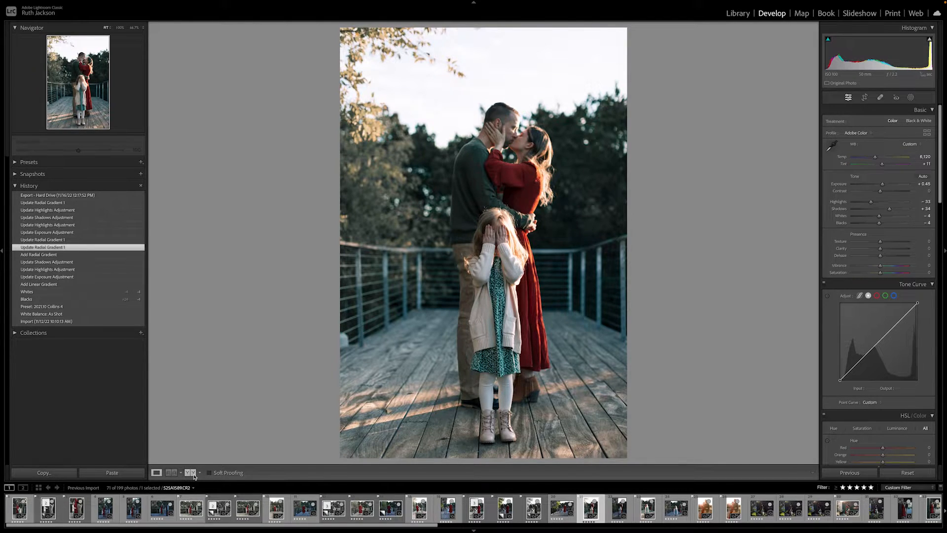
left_click(190, 475)
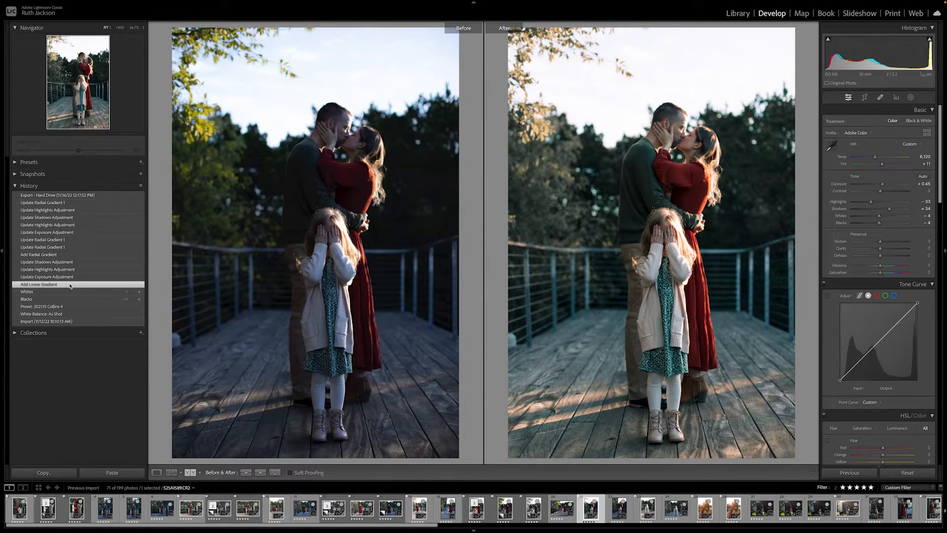
- Copy the Add Linear Gradient history step's settings to the Before half of the comparison
right_click(38, 284)
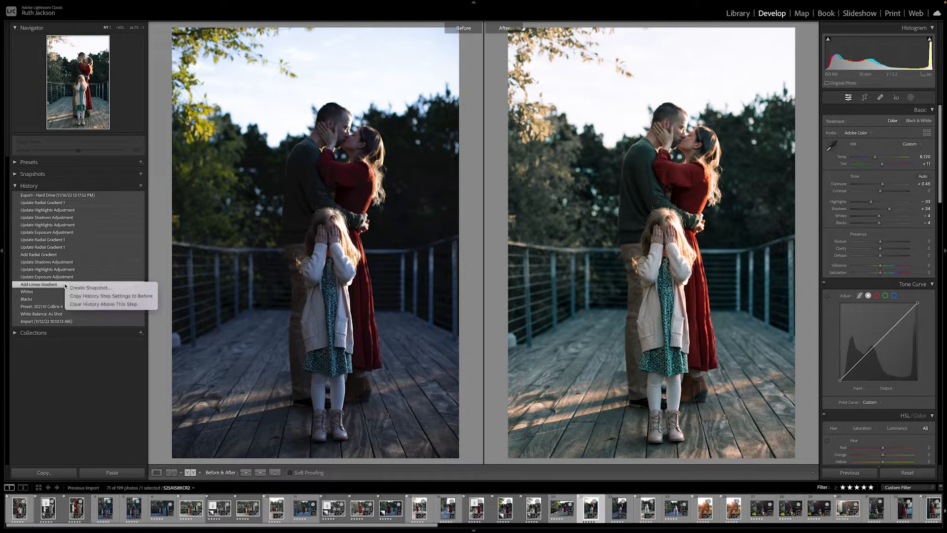
mouse_move(110, 295)
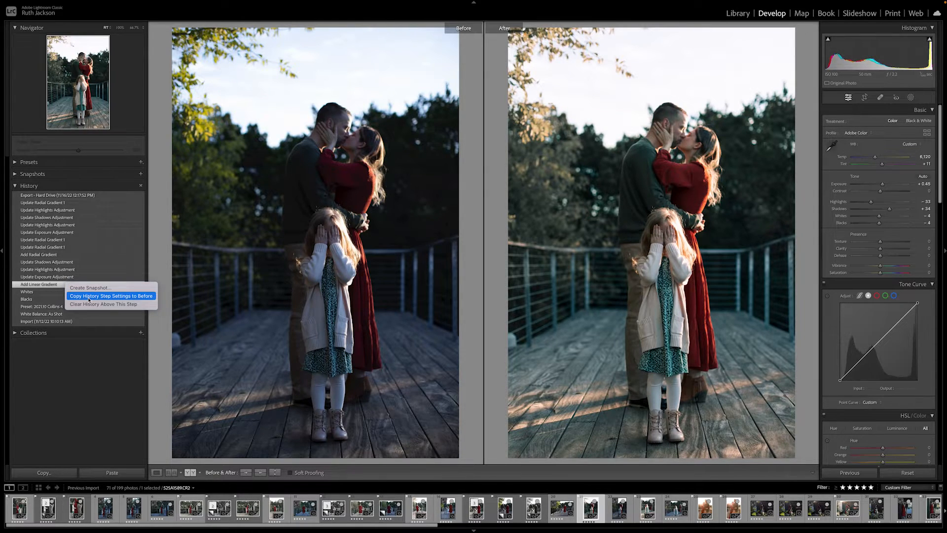
left_click(111, 295)
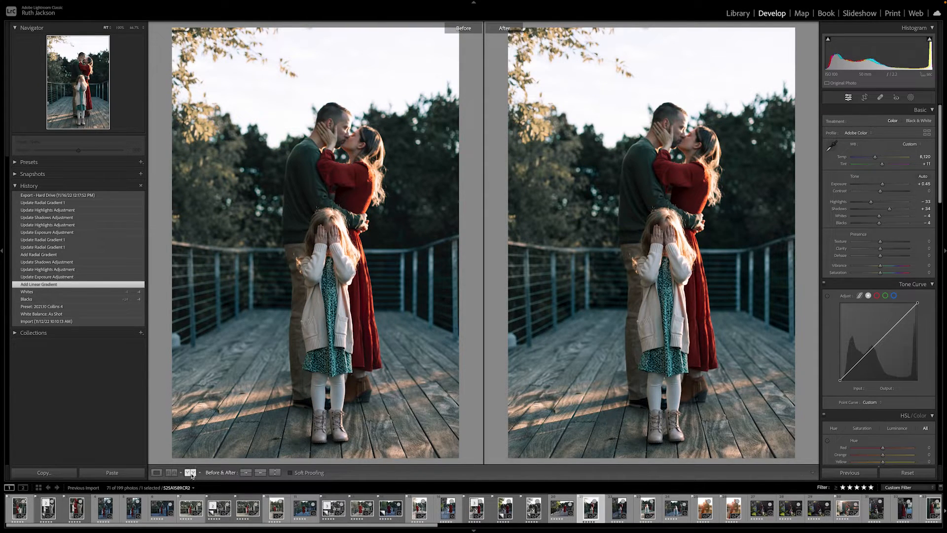
left_click(171, 473)
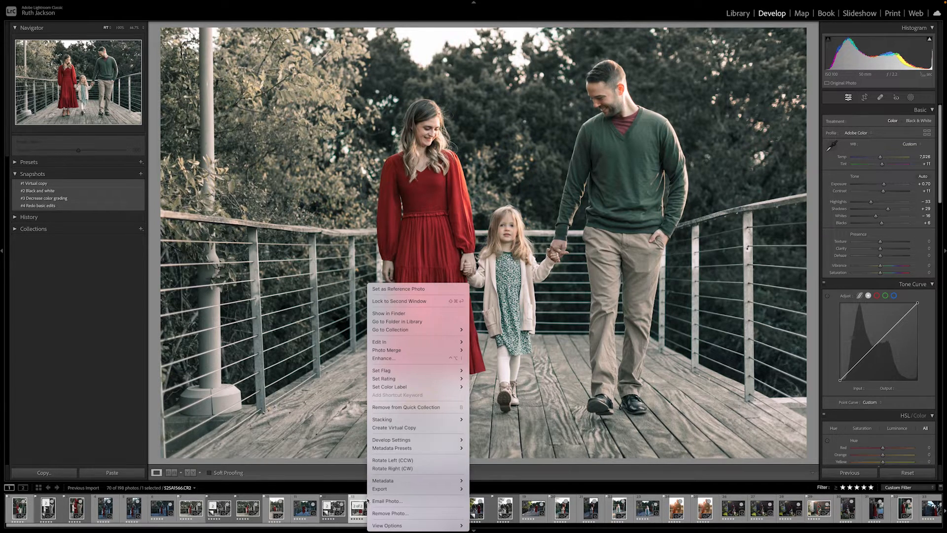
- Create a virtual copy of the family-walking photo and reset the copy's edits beside the edited original
left_click(394, 427)
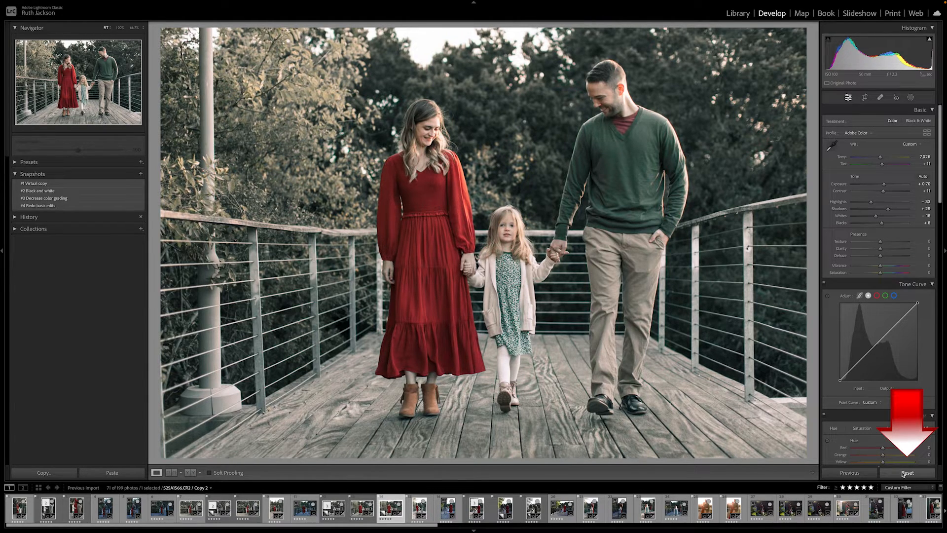
left_click(905, 472)
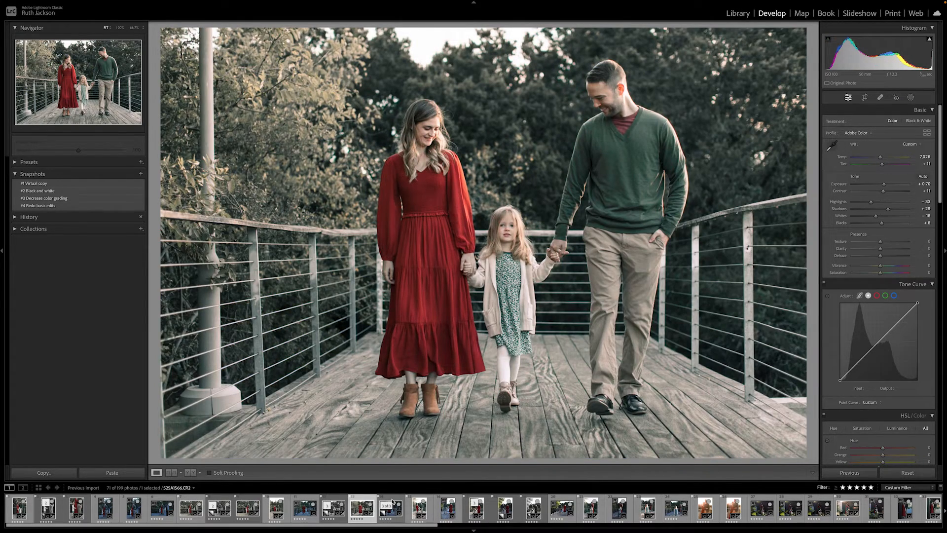
left_click(589, 507)
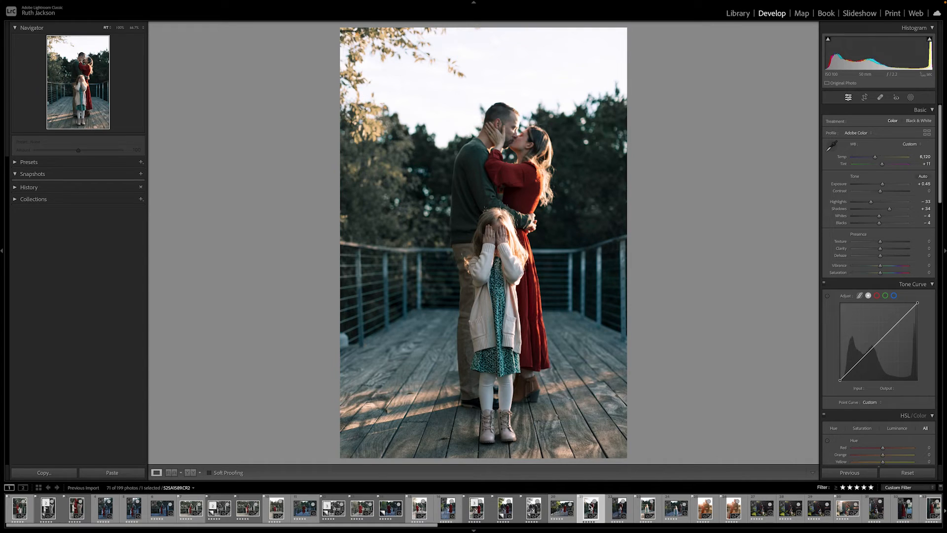
- Show the kissing-couple photo as a side-by-side before/after comparison
left_click(173, 472)
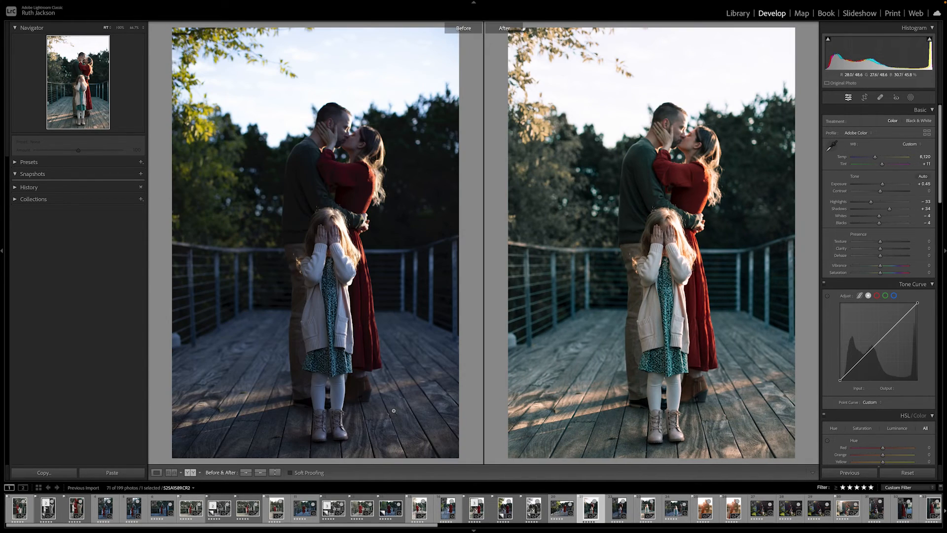